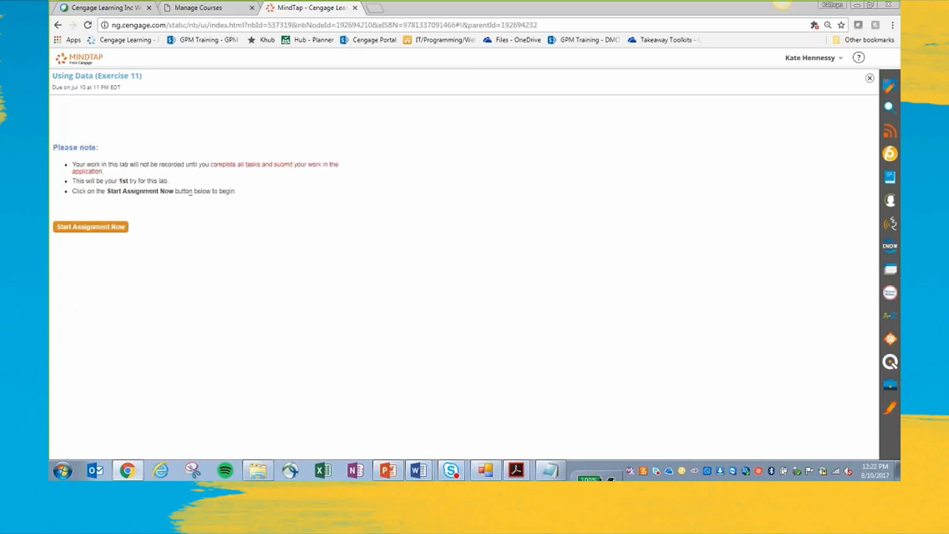
# Step: Start the Using Data assignment to open the MinutesConversion.java coding lab
pyautogui.click(90, 226)
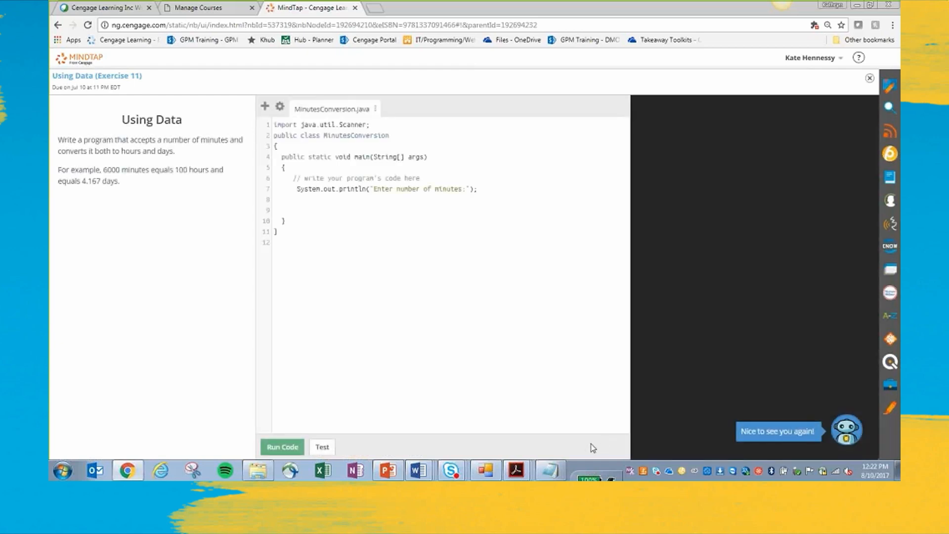
pyautogui.moveTo(517, 377)
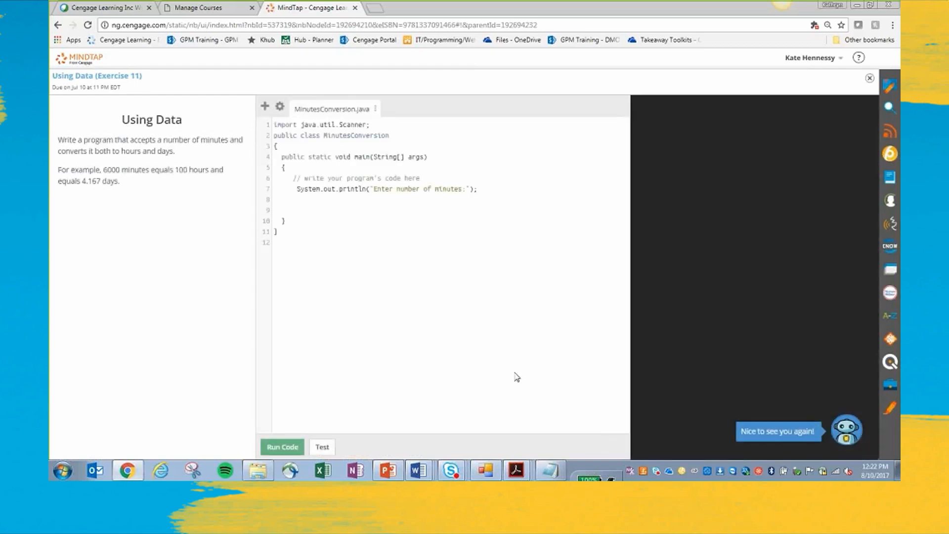
pyautogui.moveTo(343, 412)
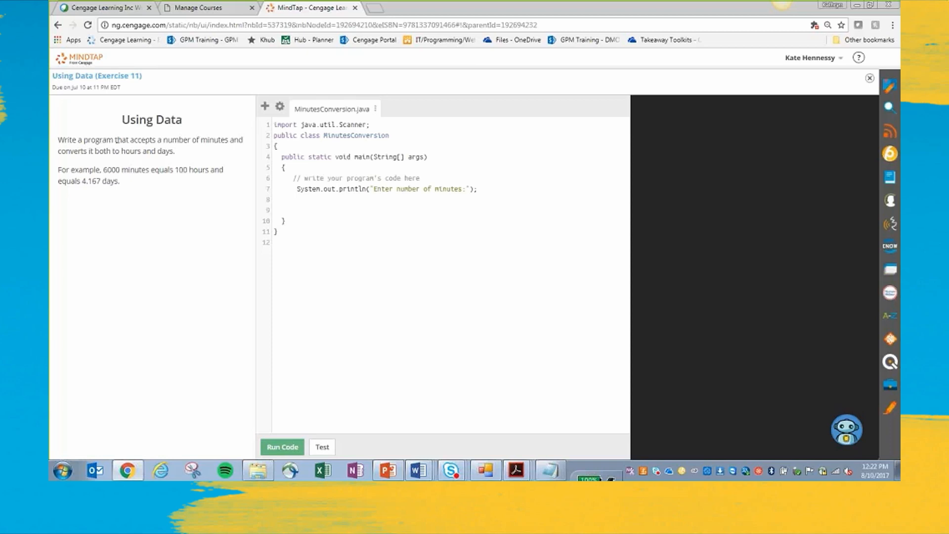
pyautogui.moveTo(145, 182)
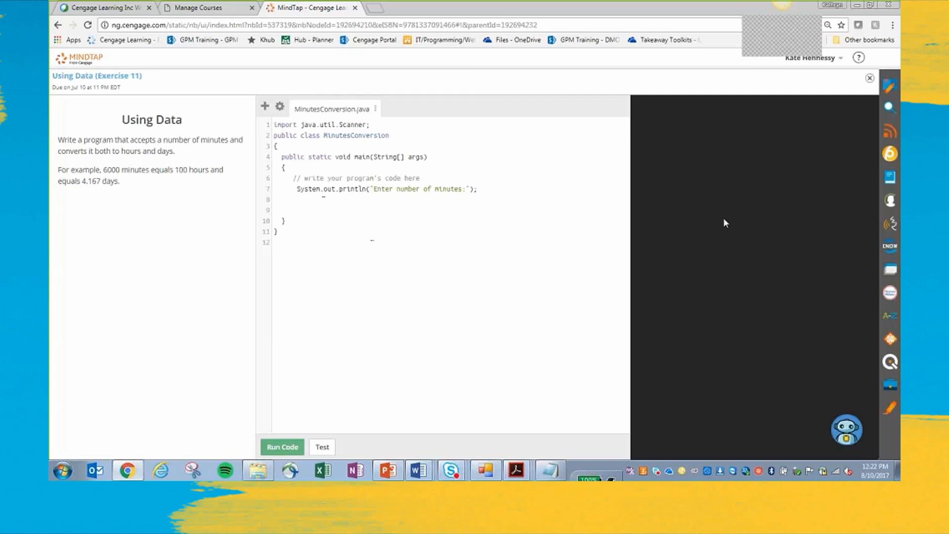
pyautogui.moveTo(617, 288)
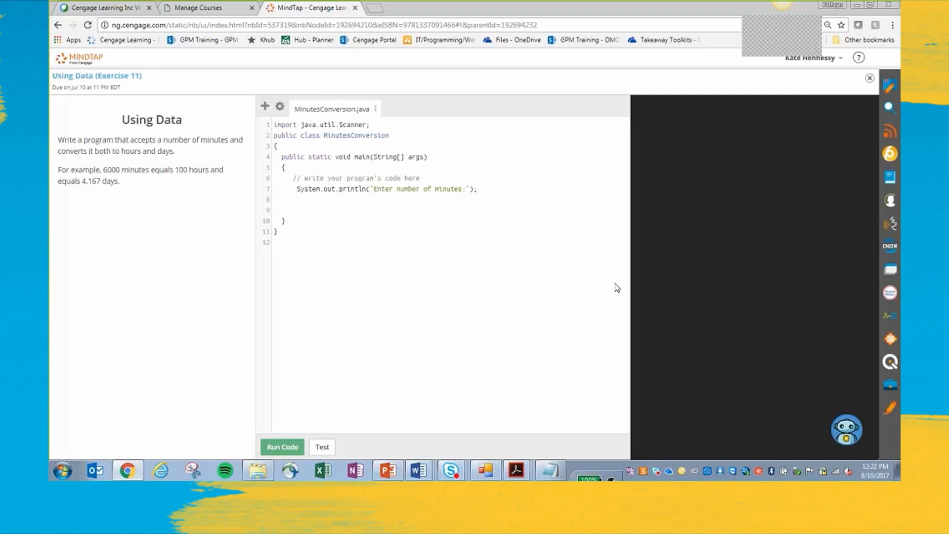
pyautogui.moveTo(518, 299)
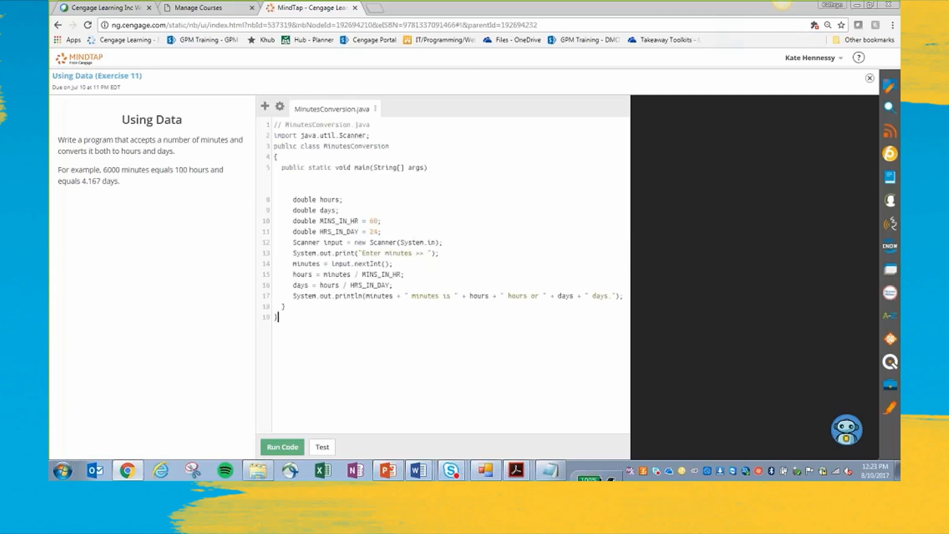
# Step: Finish the code with a closing brace, run it, and enter 5 minutes
pyautogui.write('{')
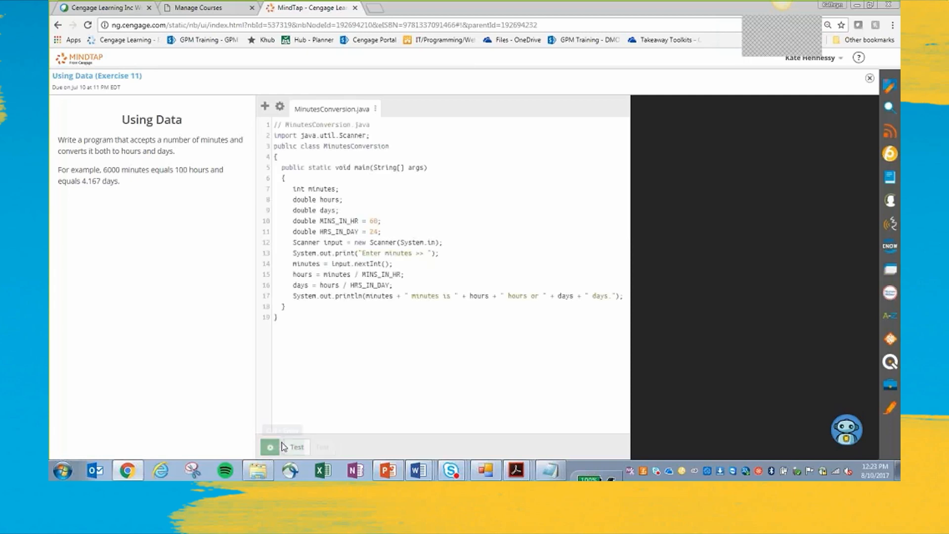
pyautogui.click(282, 447)
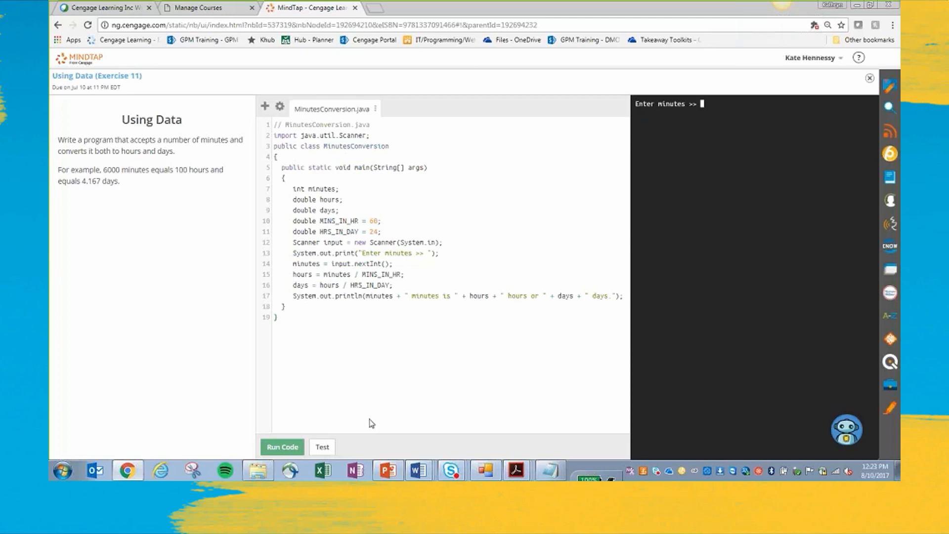
pyautogui.write('5')
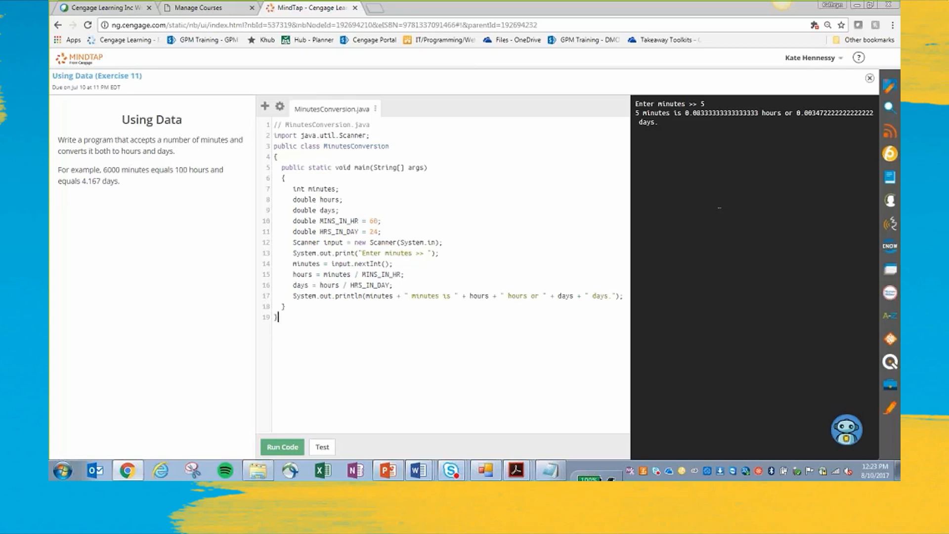
pyautogui.moveTo(321, 447)
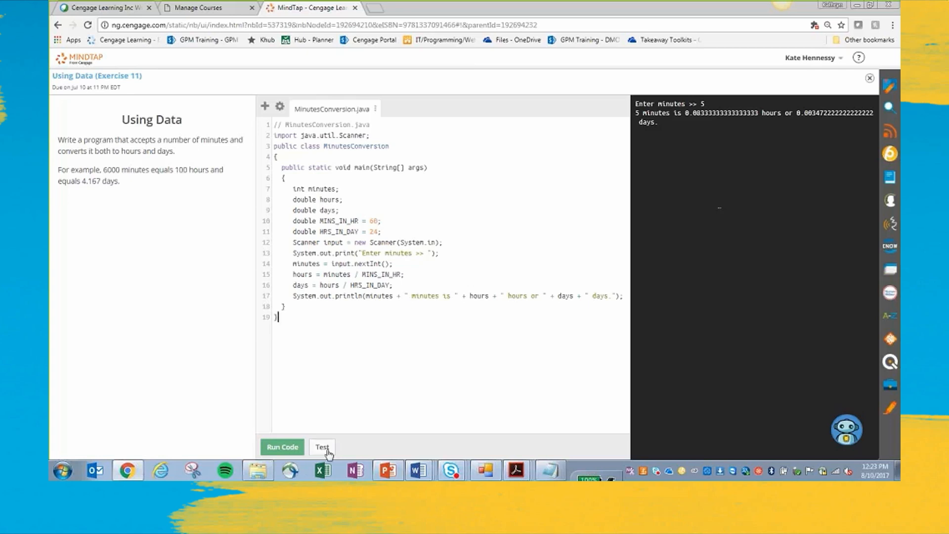
# Step: Submit the program for testing, read the 100.0% result in Codey, and close it
pyautogui.click(321, 447)
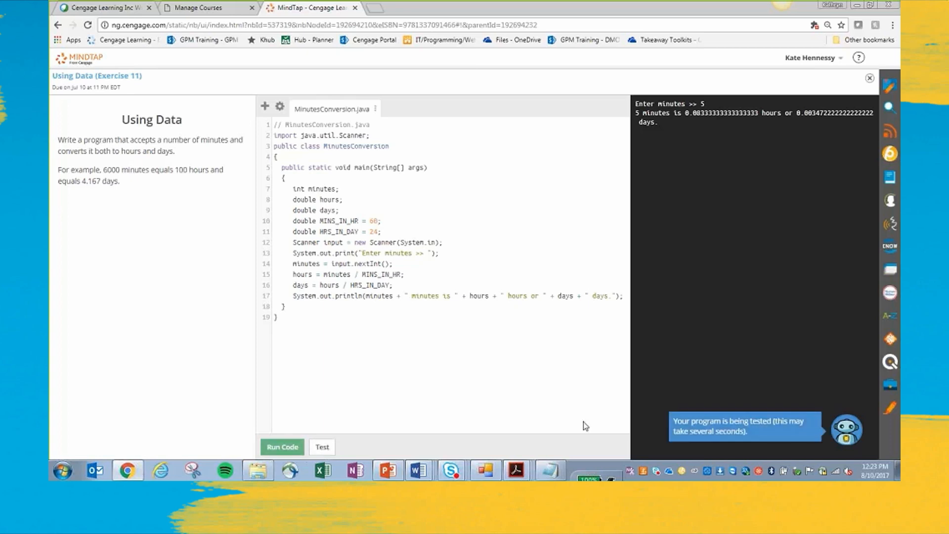
pyautogui.moveTo(620, 437)
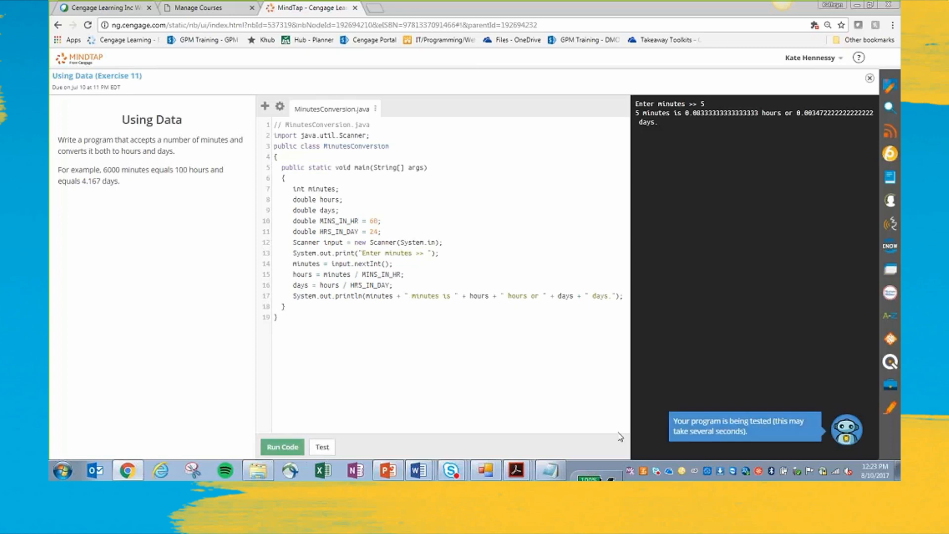
pyautogui.moveTo(416, 442)
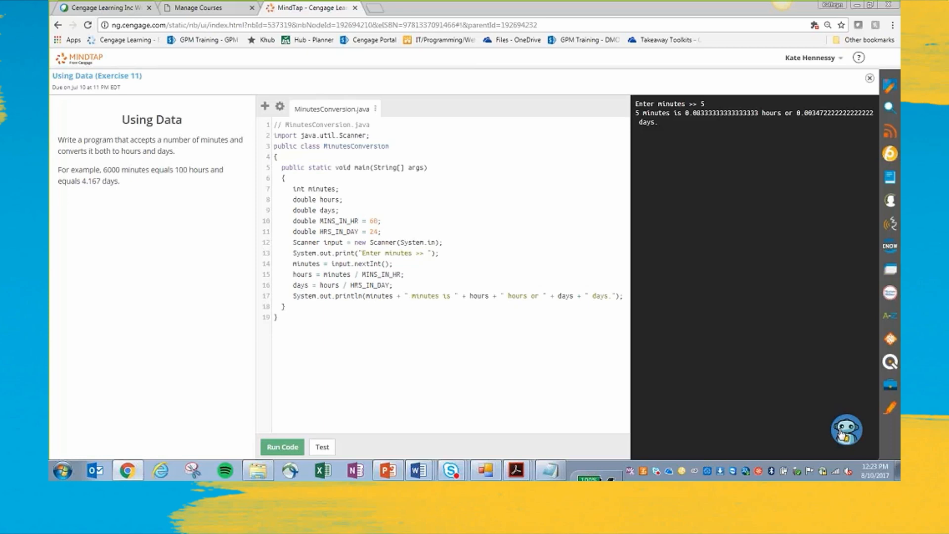
pyautogui.click(846, 430)
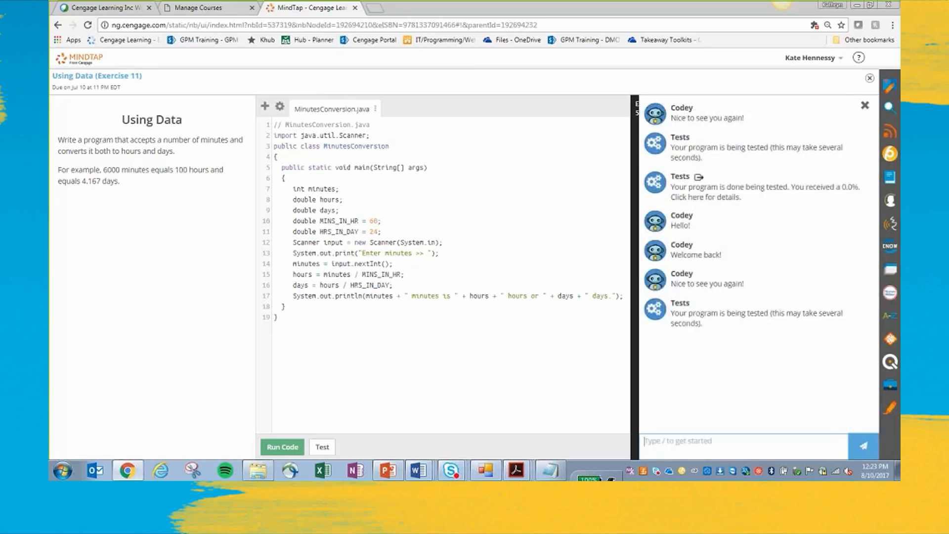
pyautogui.moveTo(760, 397)
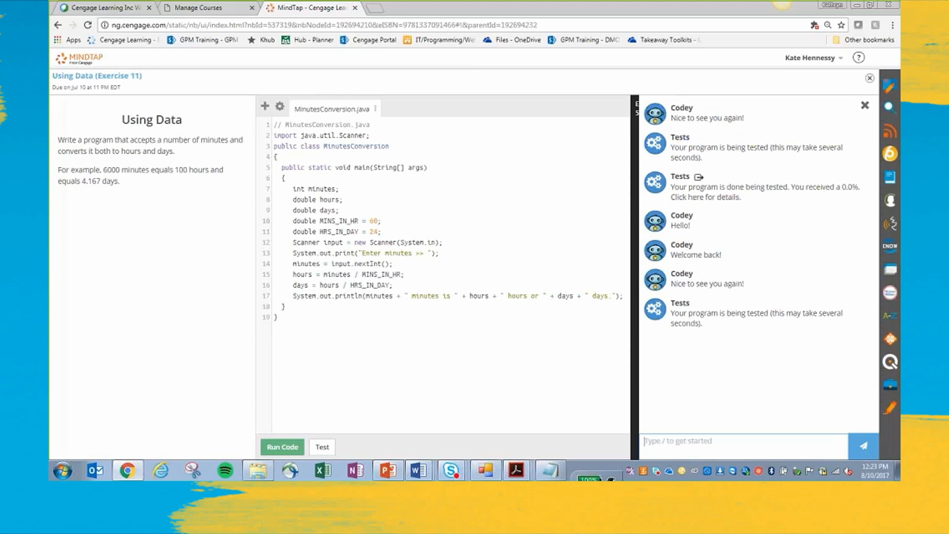
pyautogui.moveTo(728, 376)
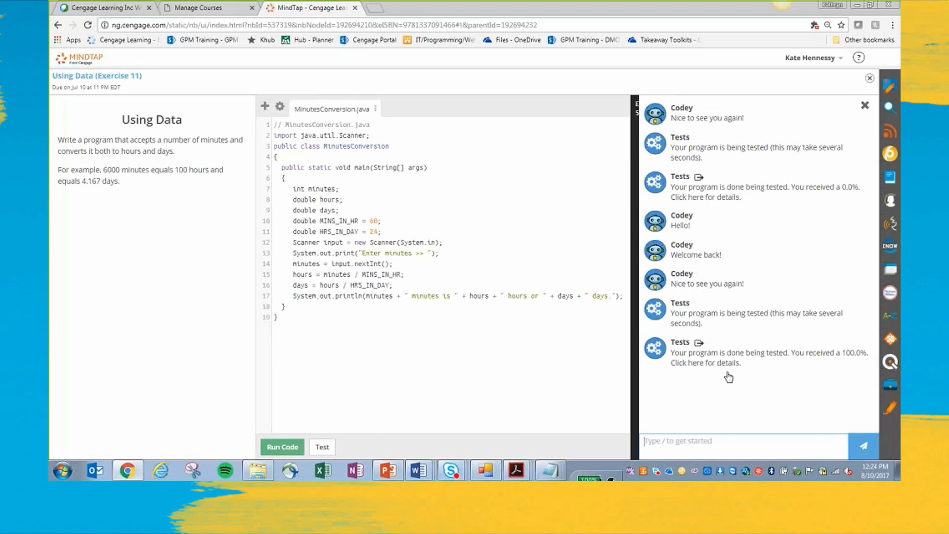
pyautogui.moveTo(601, 447)
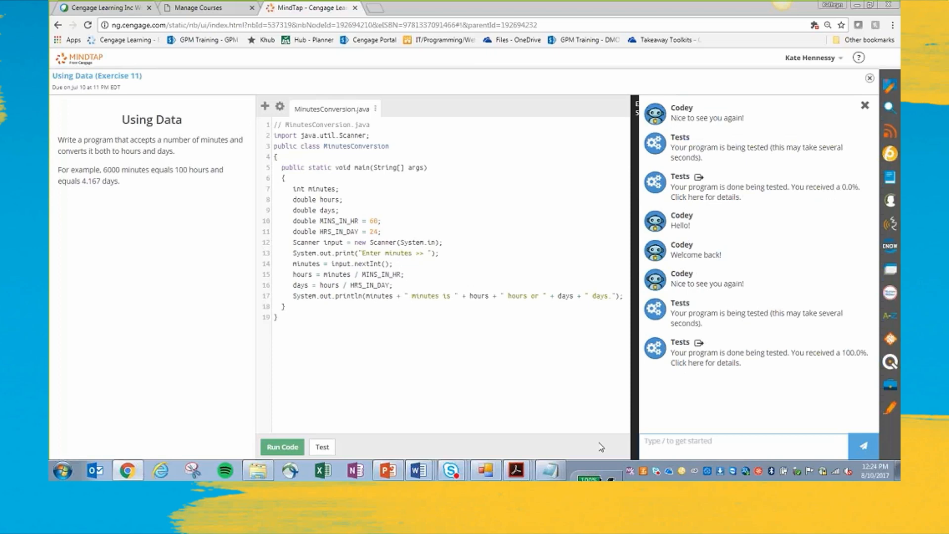
pyautogui.moveTo(593, 413)
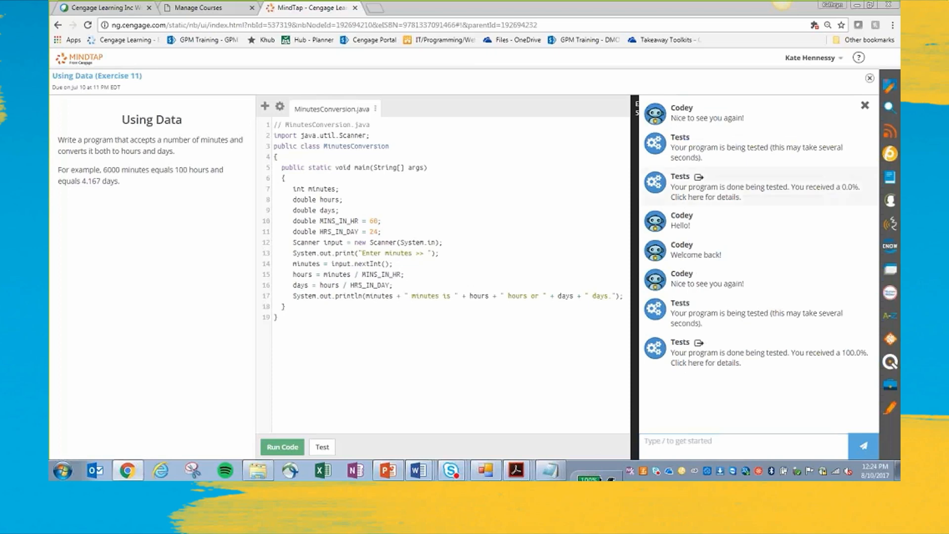
pyautogui.click(282, 447)
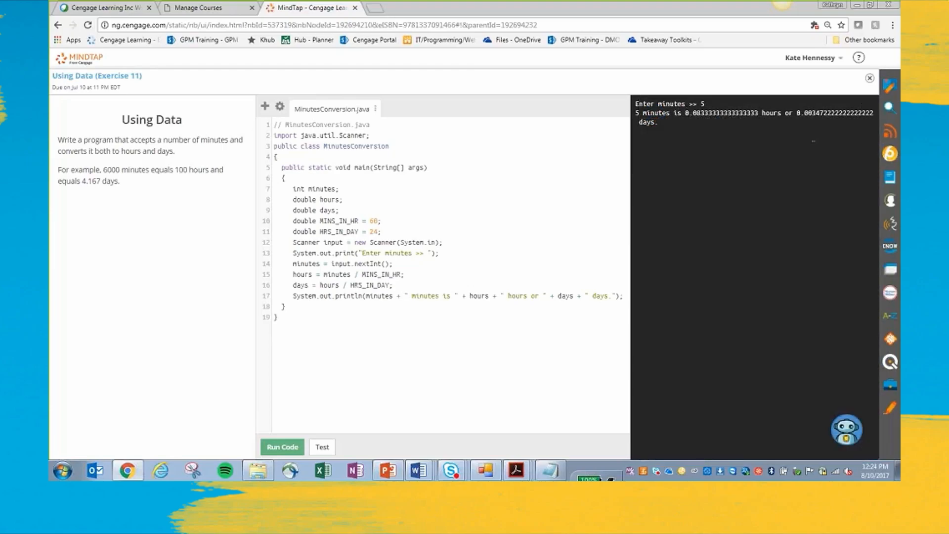